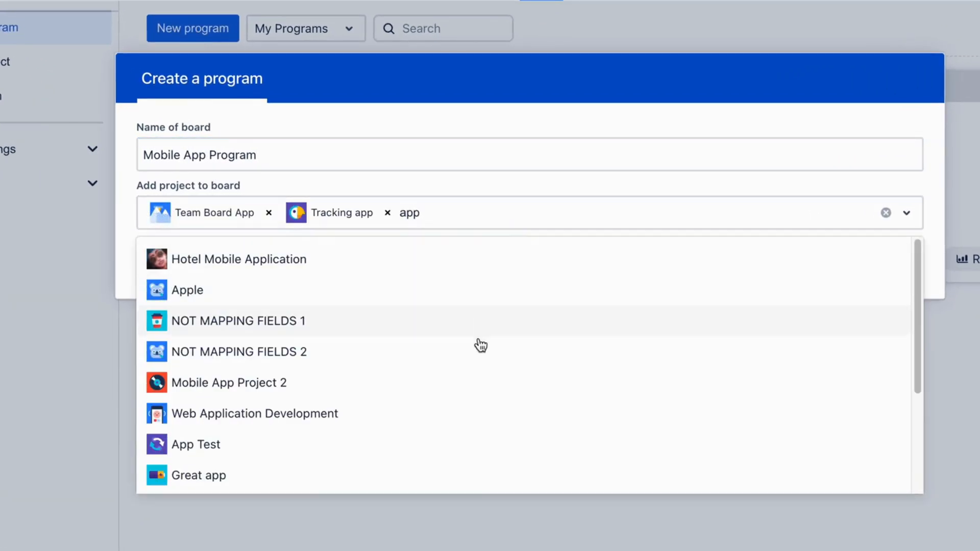
# Add Great app to the program and create the Mobile App Program board.
pyautogui.click(207, 475)
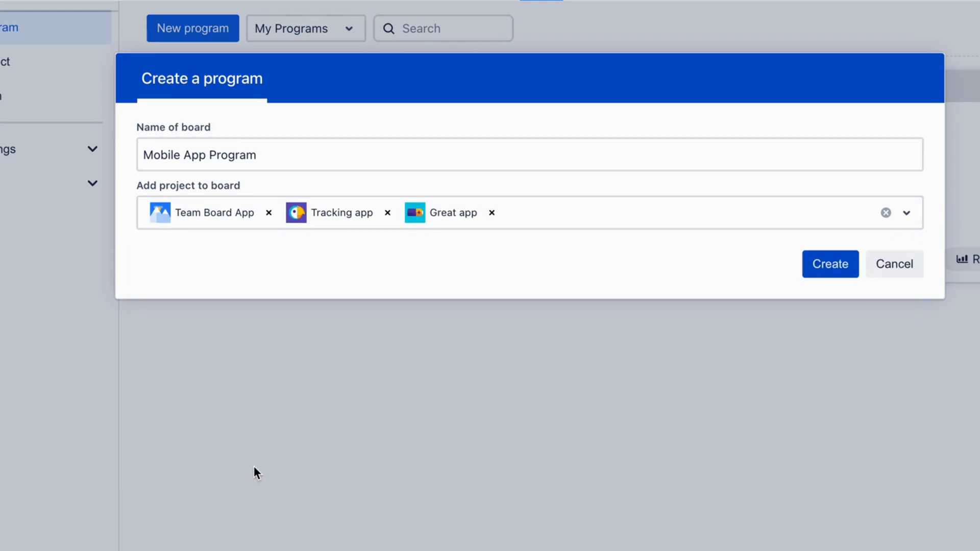
pyautogui.click(830, 264)
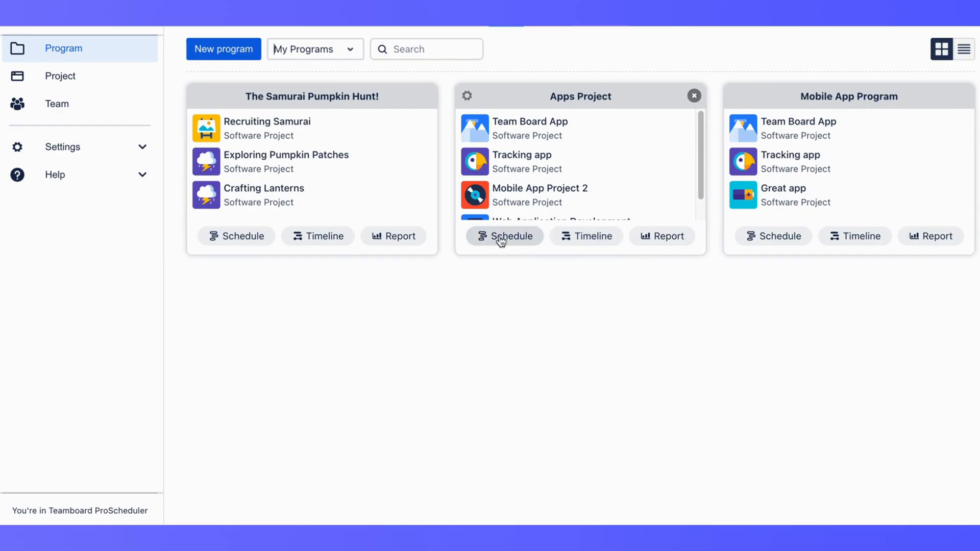
# Show the Apps Project schedule with members' tasks across November.
pyautogui.click(504, 236)
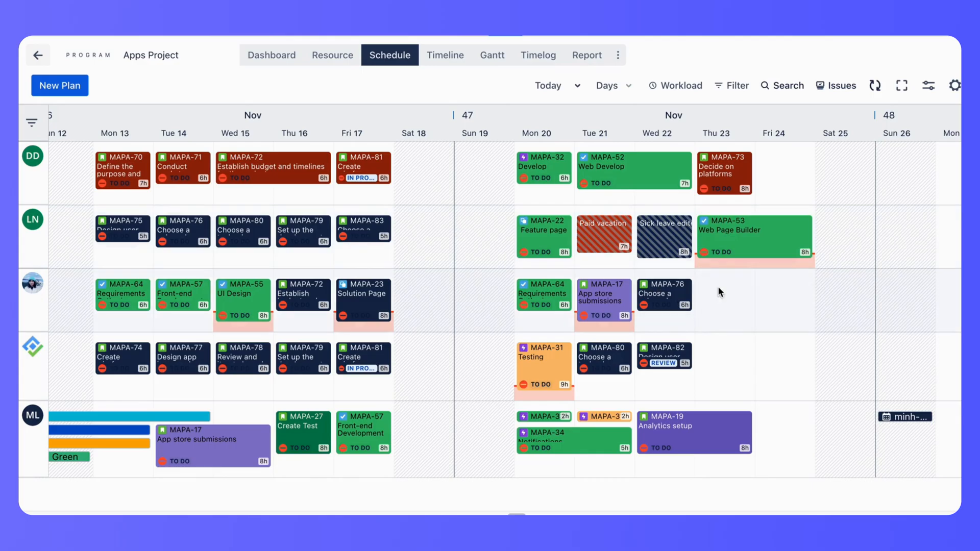
# Show the Samurai Pumpkin Hunt timeline with Recruiting Samurai and all other project groups collapsed.
pyautogui.click(445, 55)
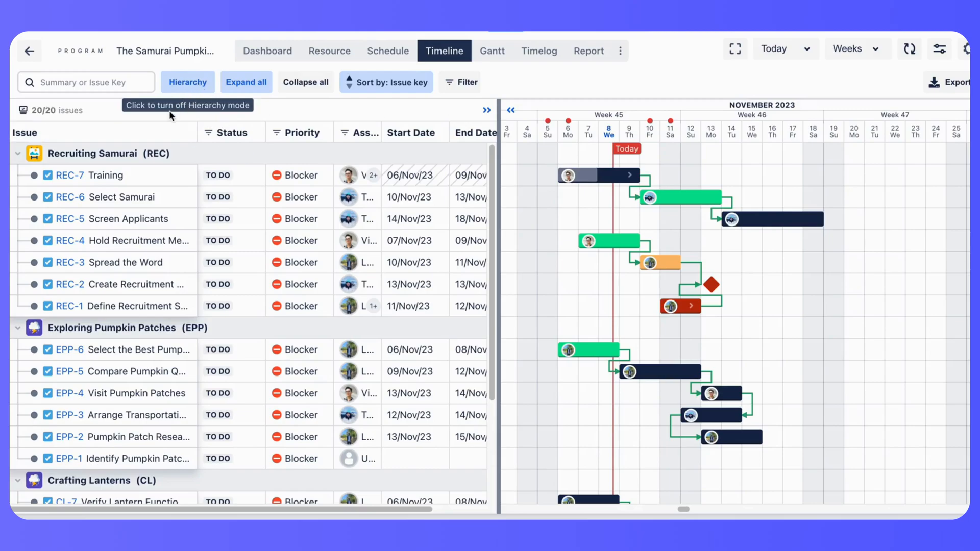
pyautogui.click(19, 153)
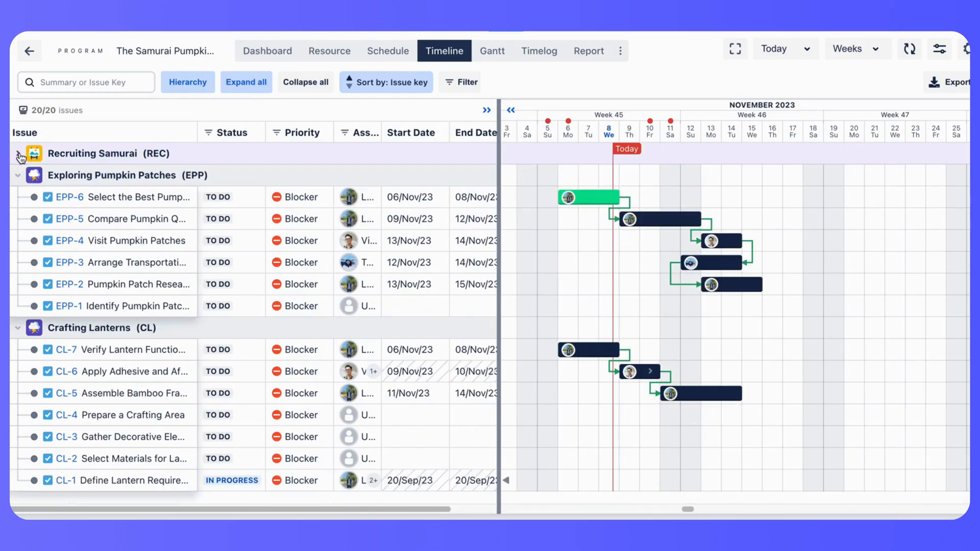
pyautogui.click(18, 176)
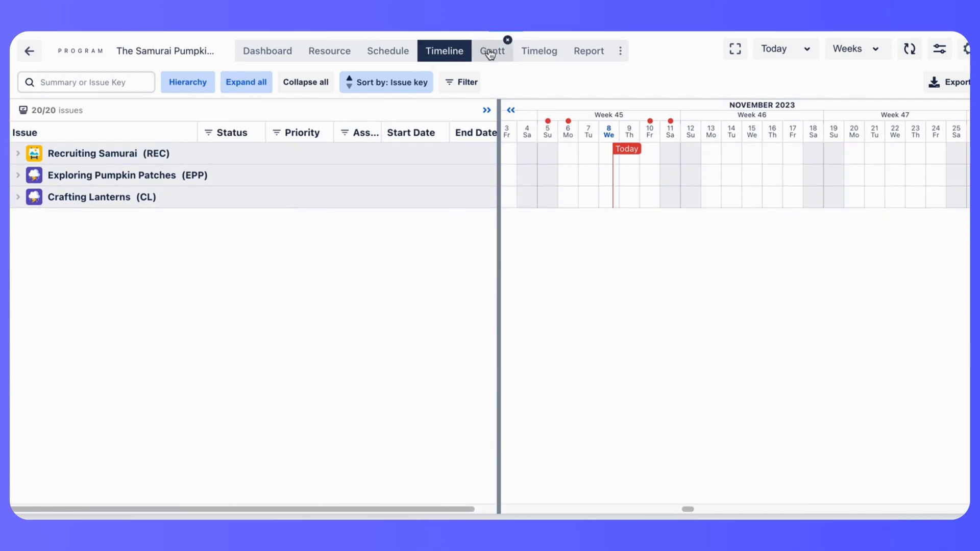
# View the Samurai Pumpkin Hunt Gantt chart and toggle the critical path highlight.
pyautogui.click(493, 50)
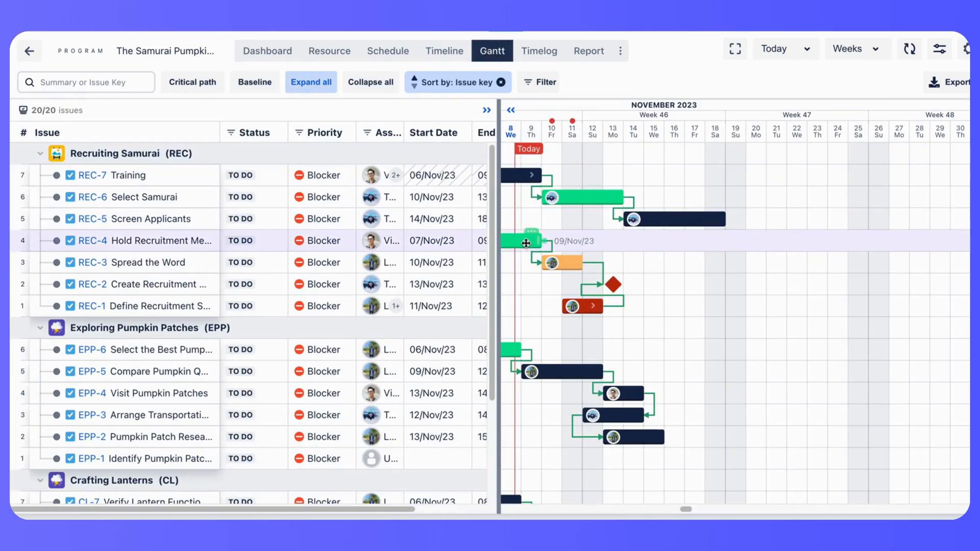
pyautogui.hscroll(-3)
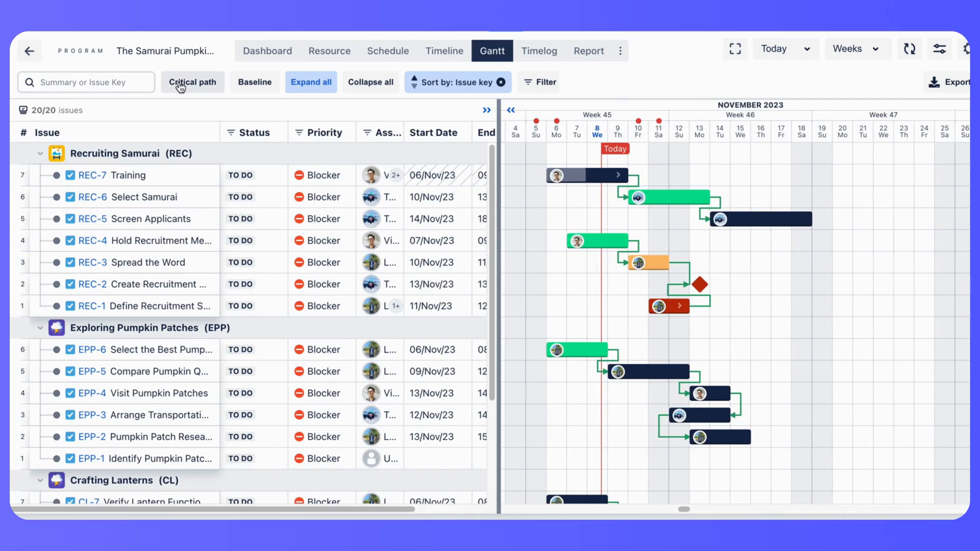
pyautogui.click(193, 82)
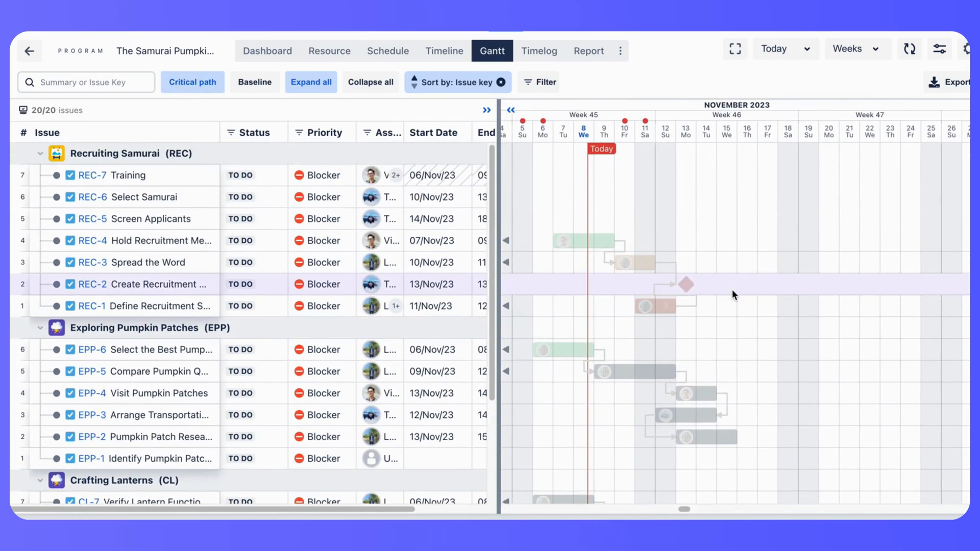
pyautogui.click(192, 82)
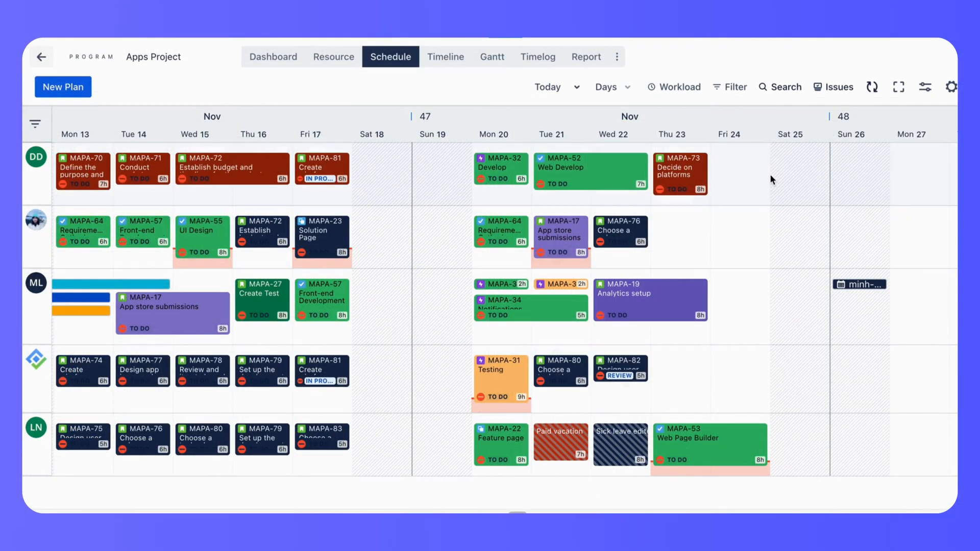
pyautogui.moveTo(680, 87)
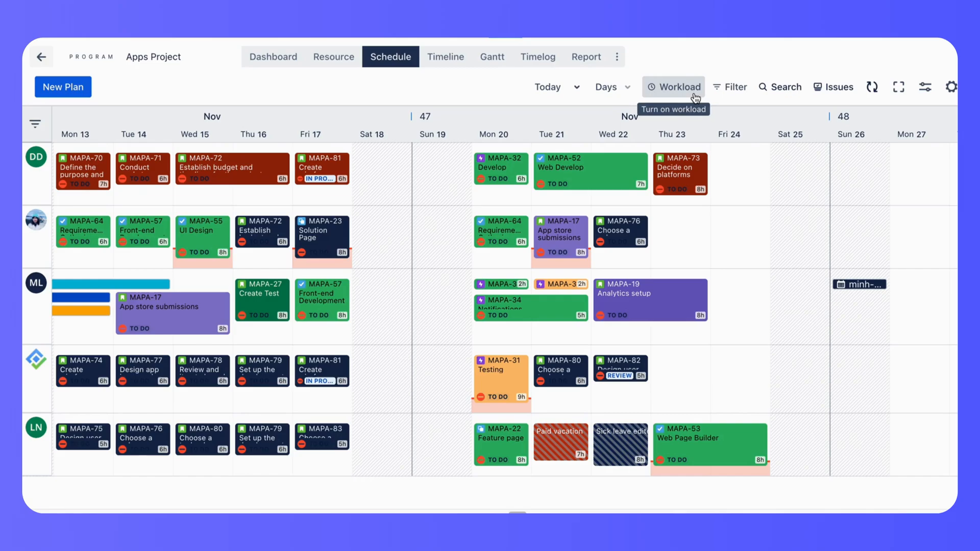
# Show daily workload percentages per member, then the Samurai Pumpkin Hunt capacity report.
pyautogui.click(673, 86)
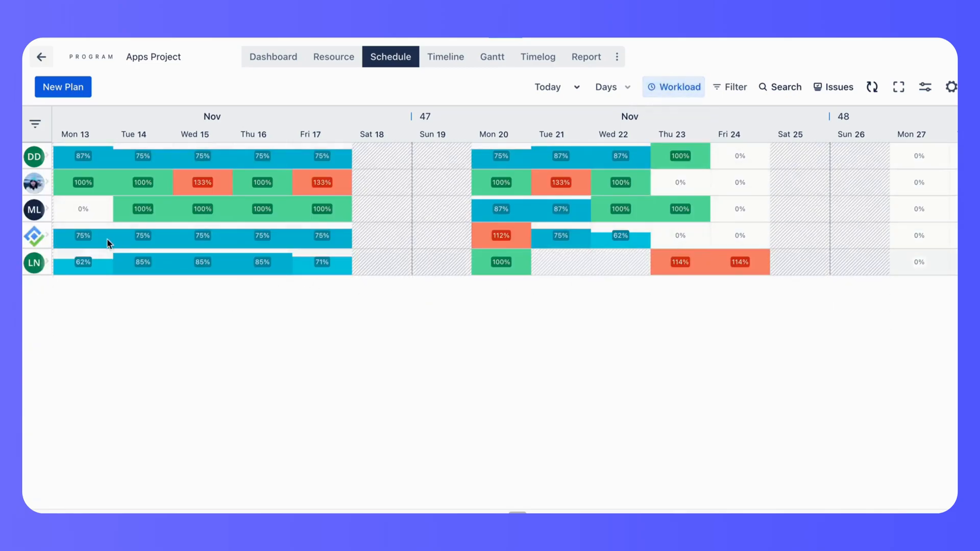
pyautogui.moveTo(682, 285)
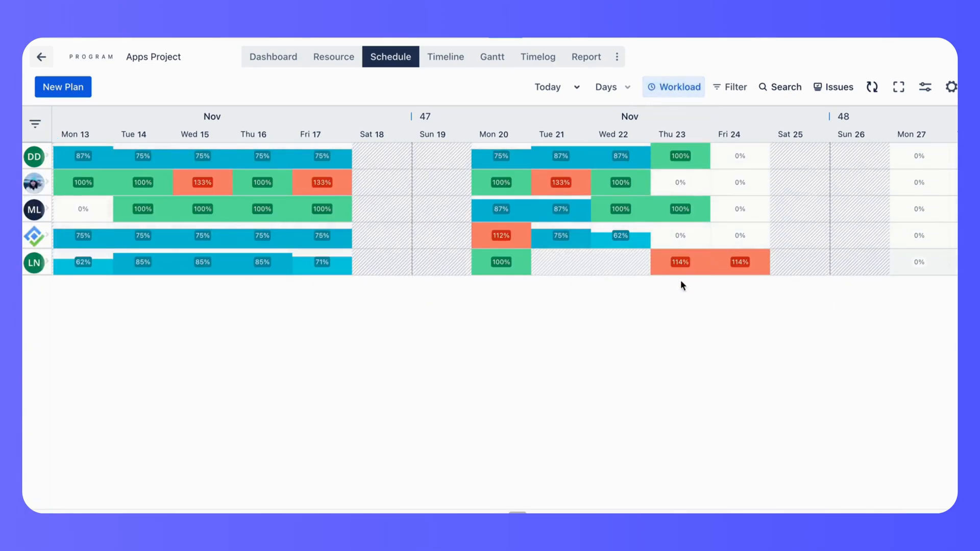
pyautogui.moveTo(438, 165)
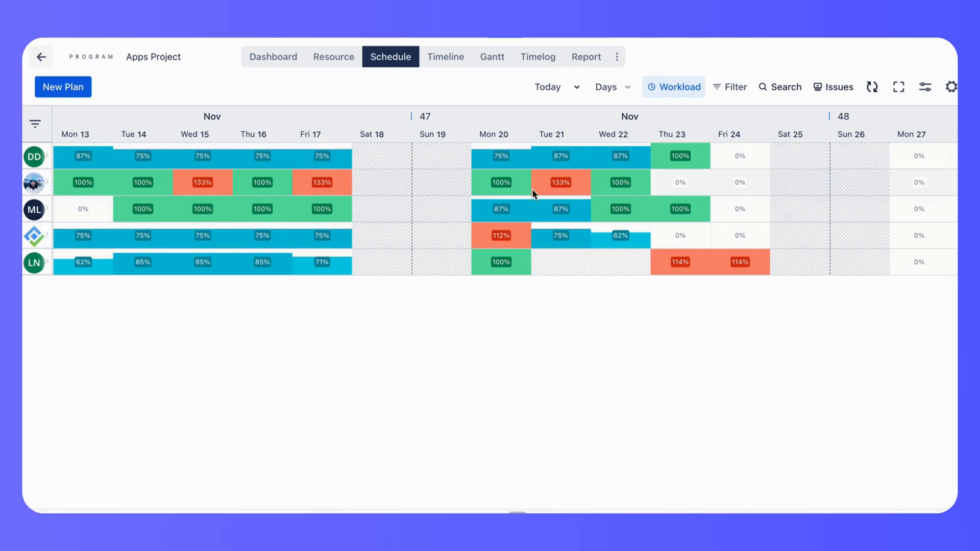
pyautogui.click(586, 56)
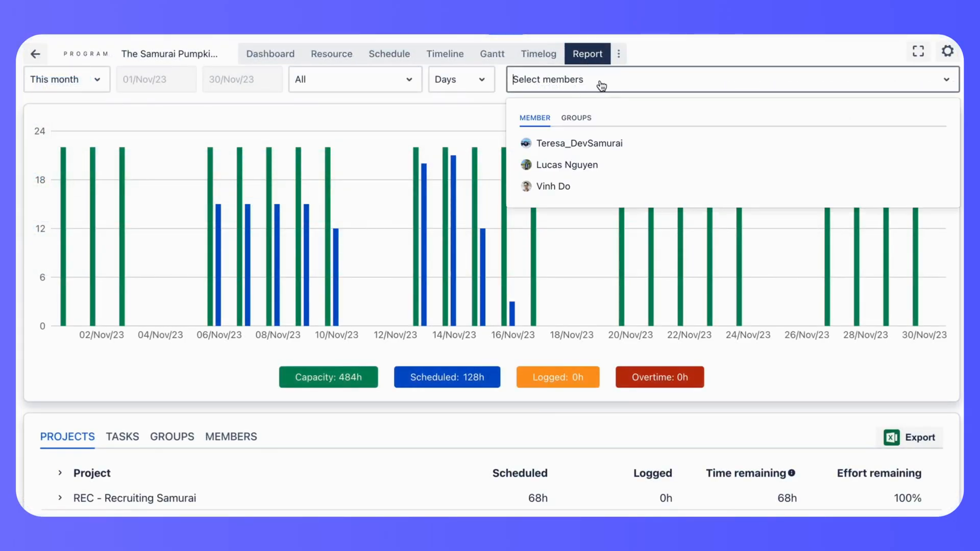
# Close the member filter and list per-task scheduled, logged and remaining hours.
pyautogui.click(579, 143)
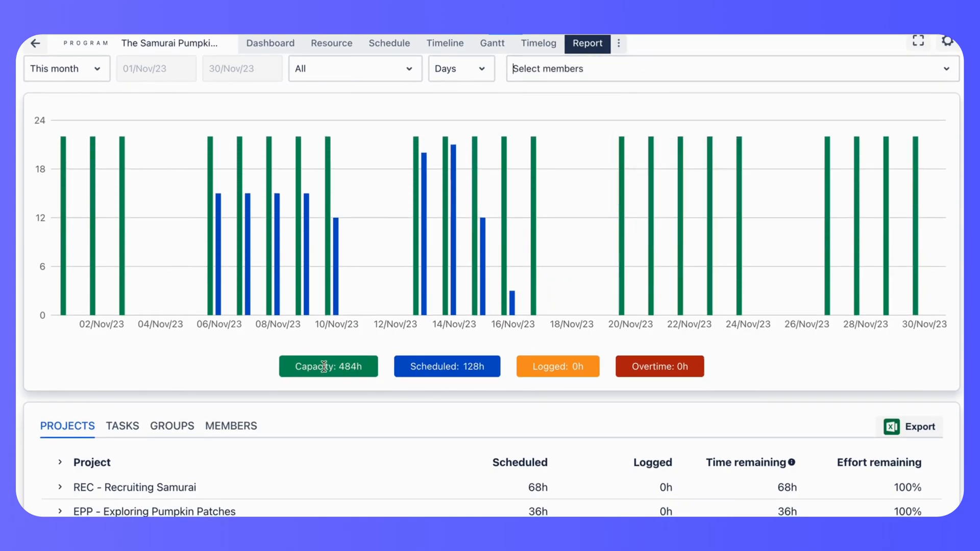
pyautogui.click(123, 426)
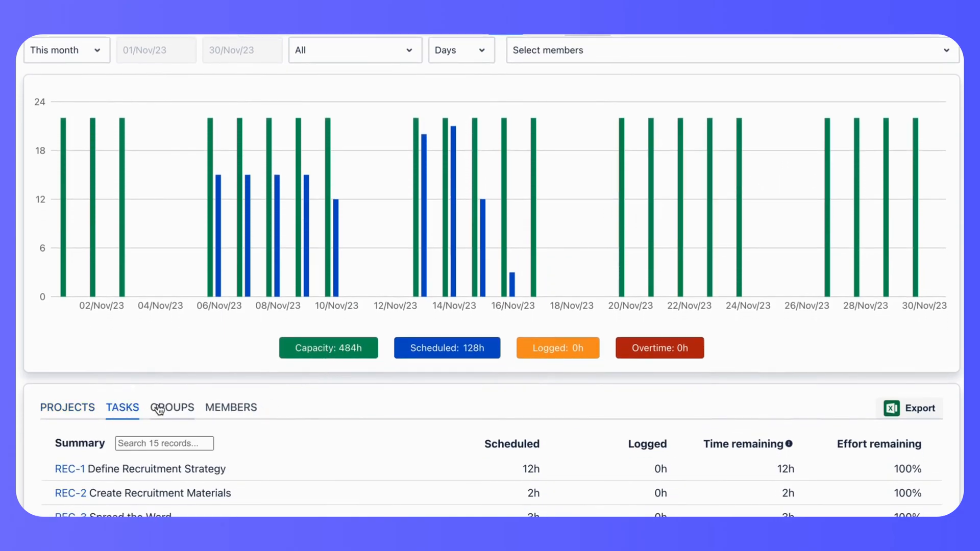